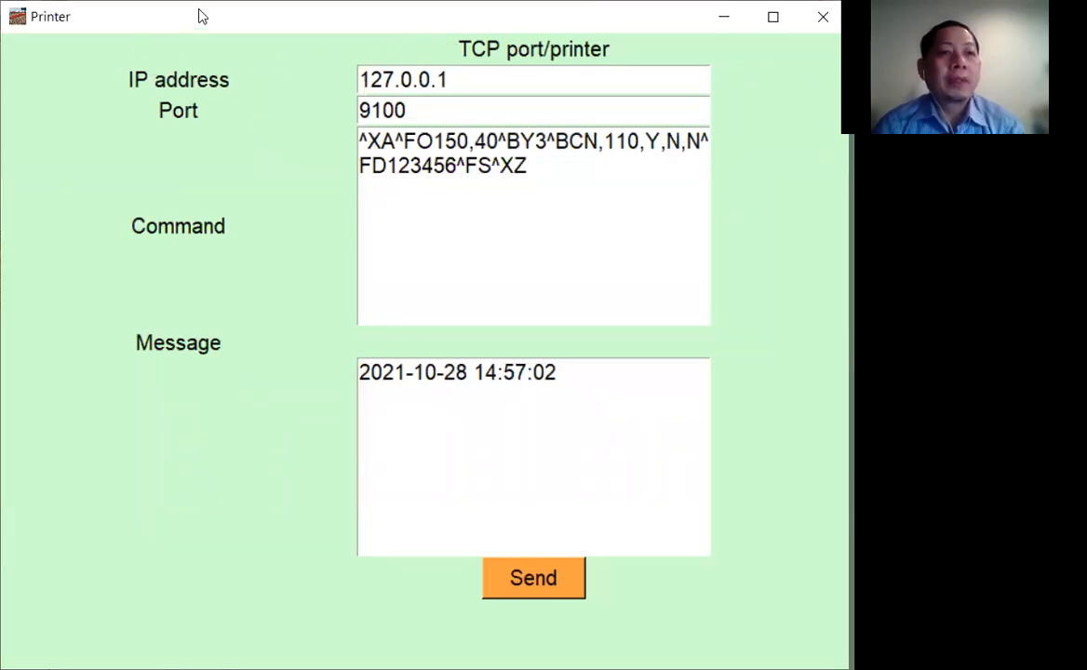
click(532, 165)
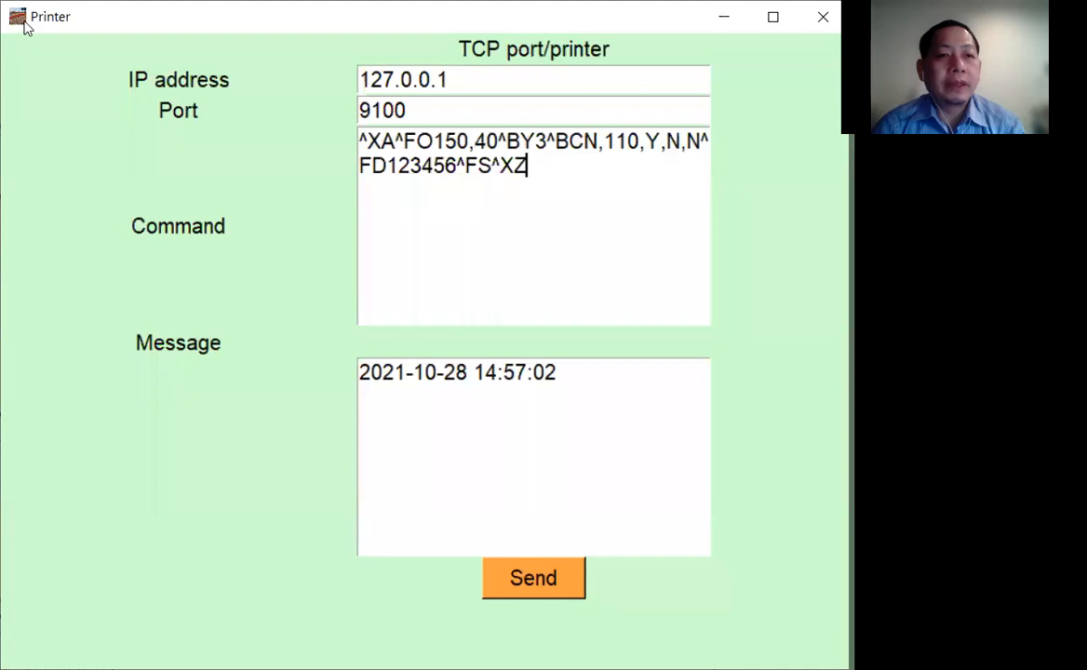
mouse_move(240, 90)
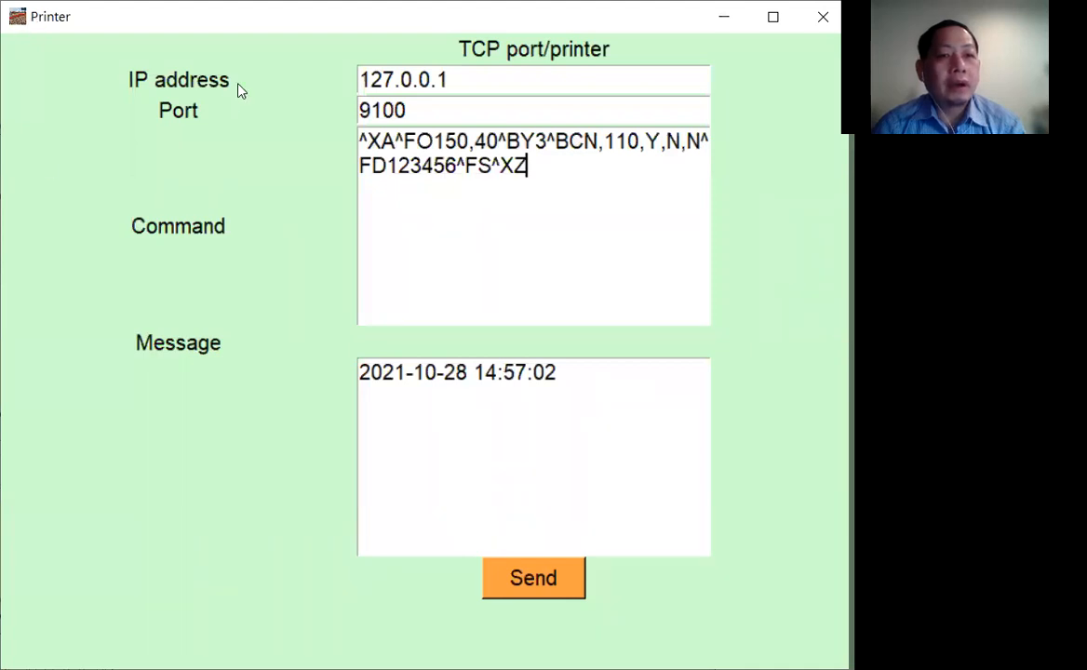
mouse_move(253, 56)
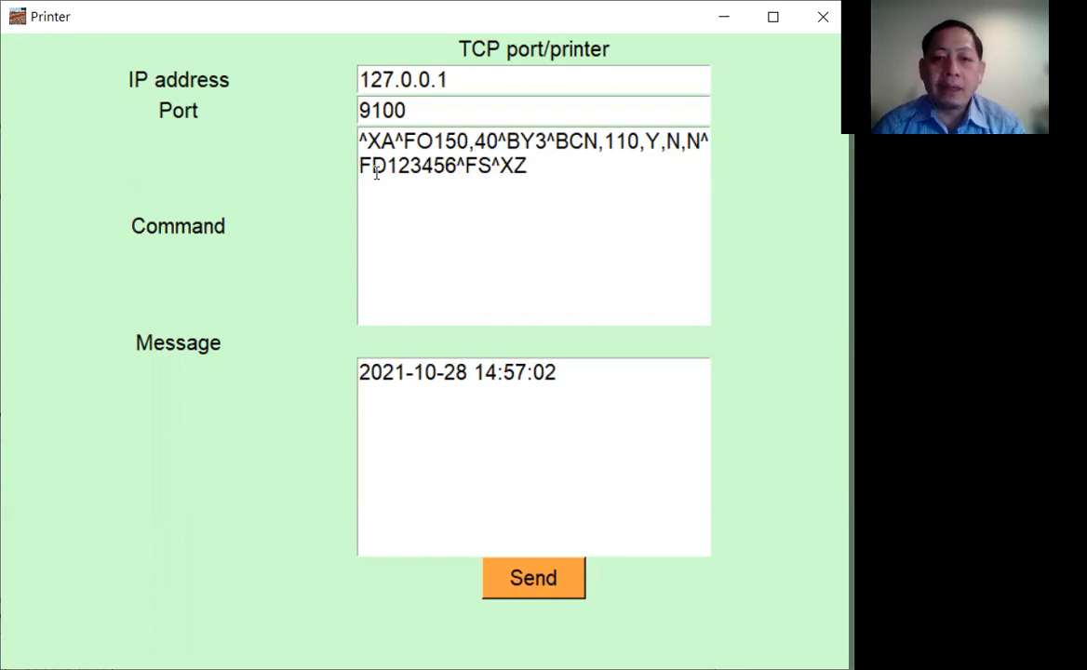
mouse_move(335, 138)
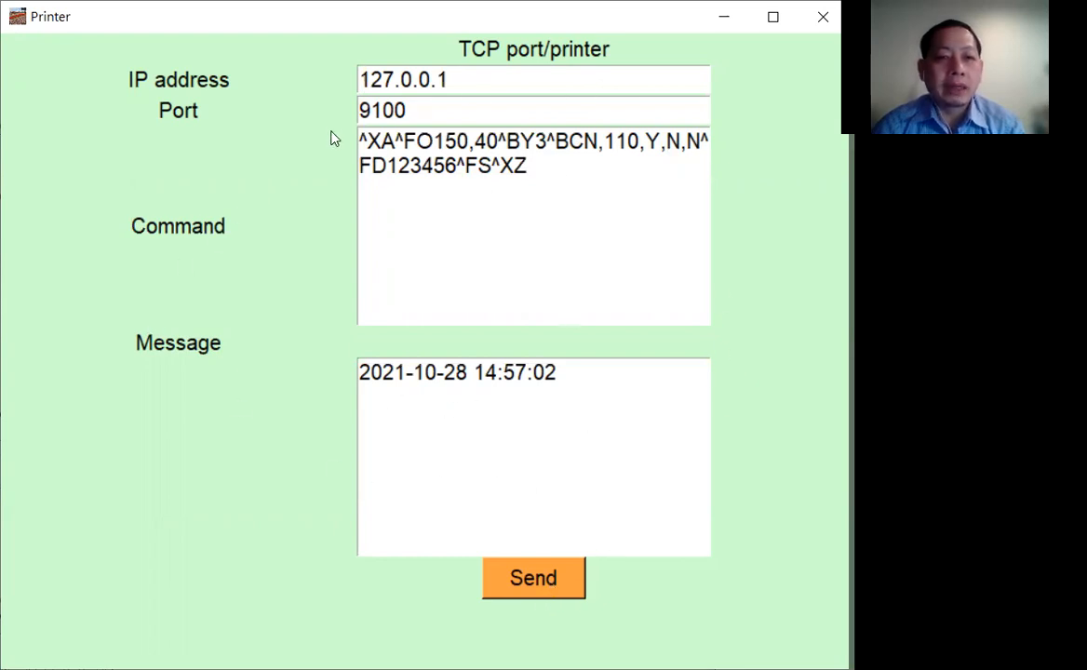
click(533, 78)
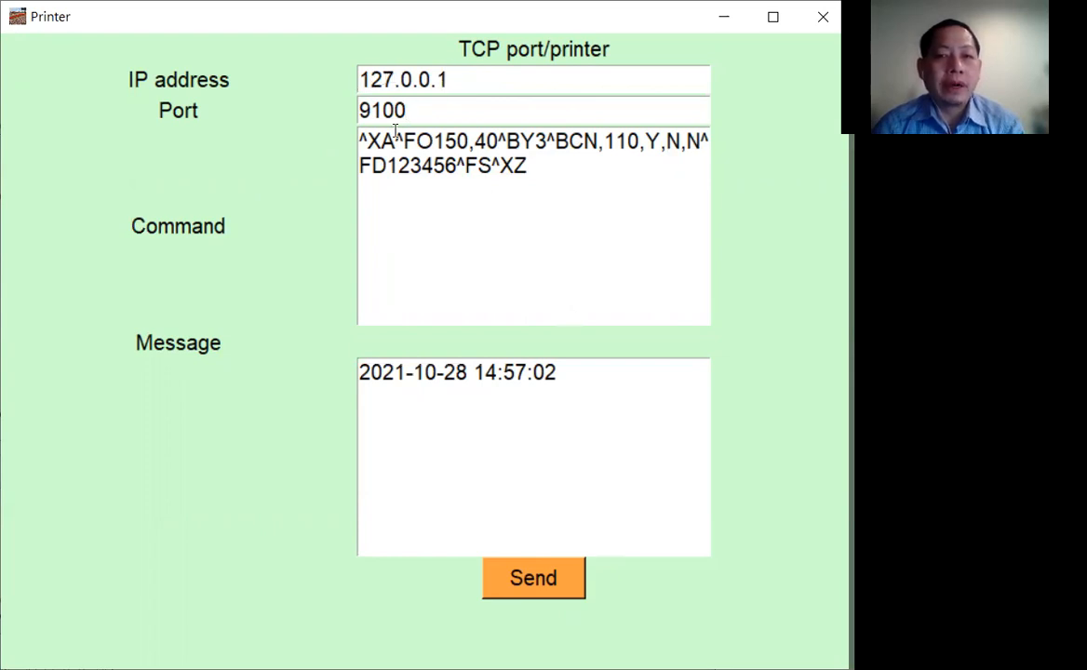
click(530, 166)
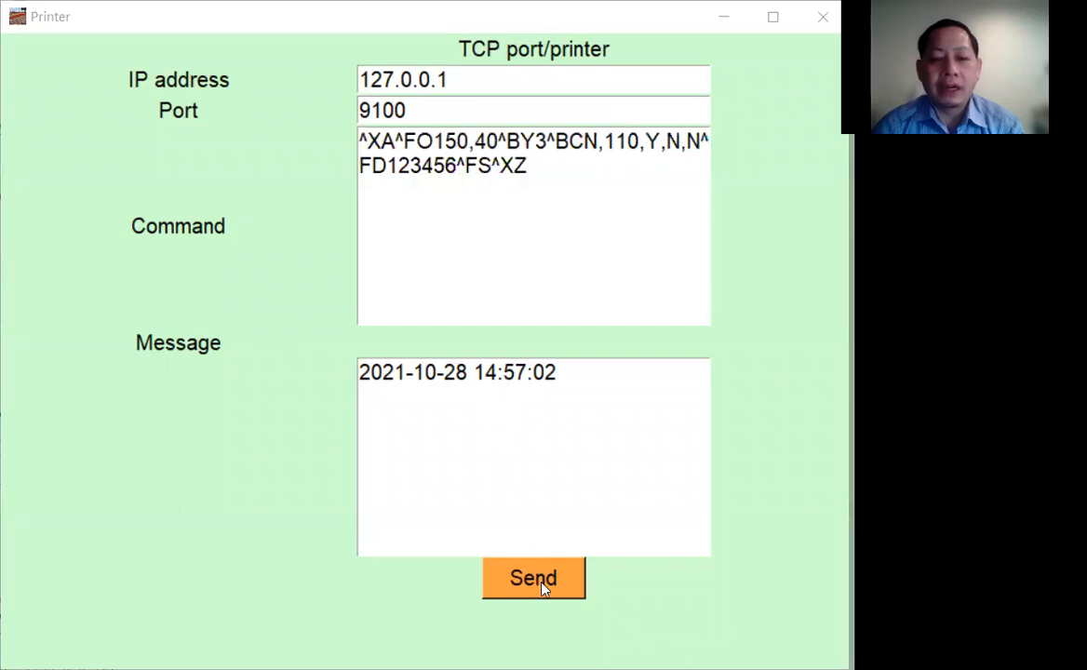
click(533, 577)
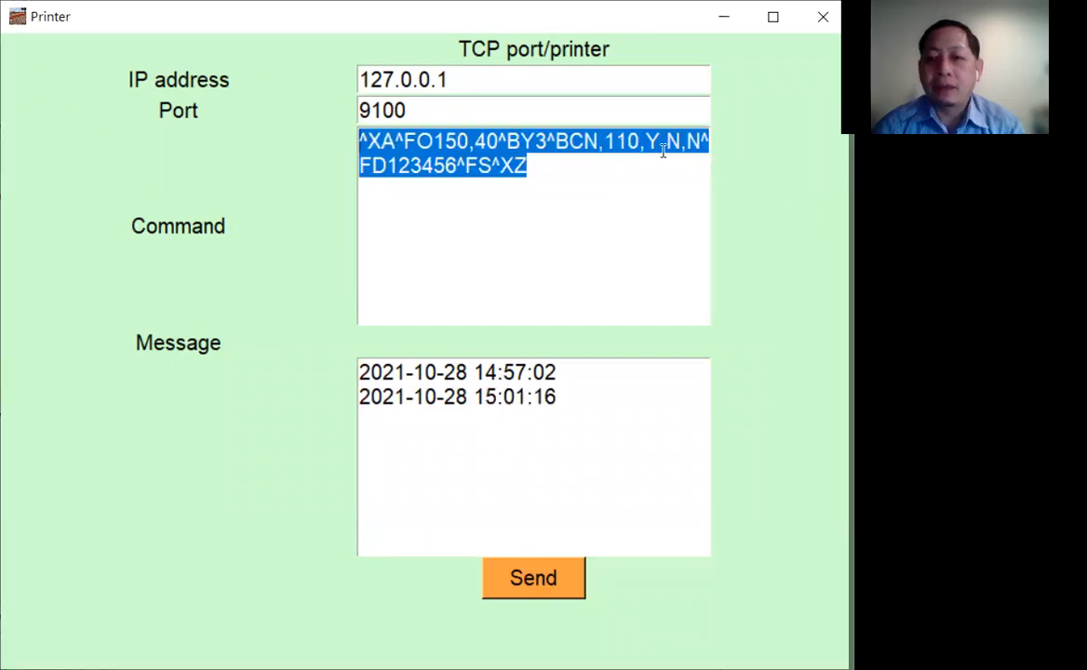